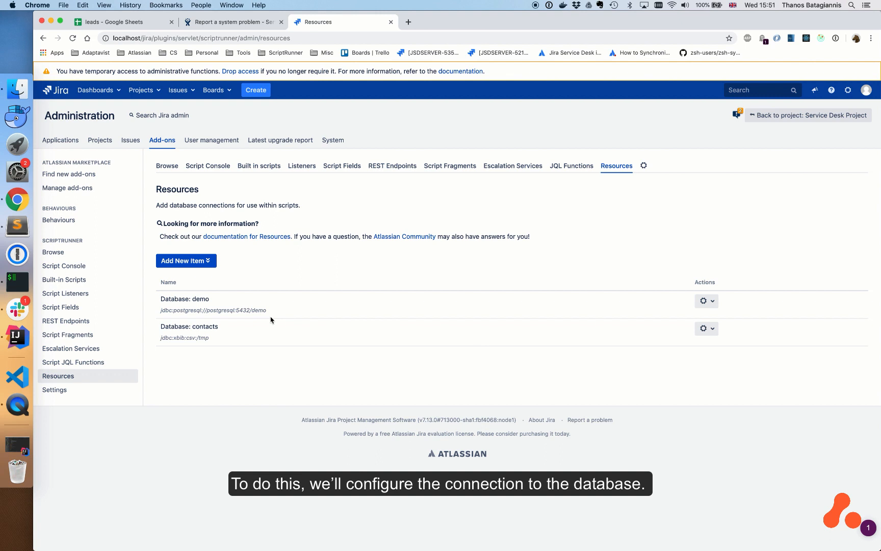
mouse_move(270, 307)
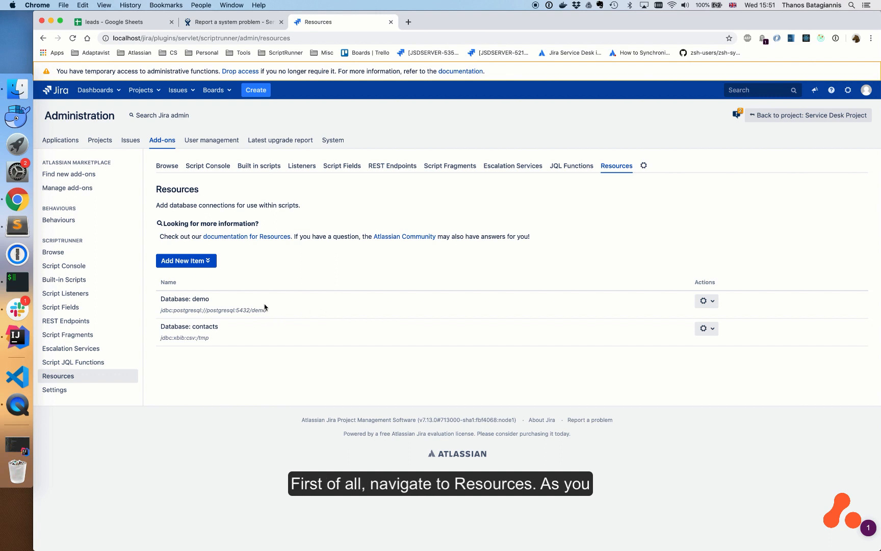
mouse_move(682, 331)
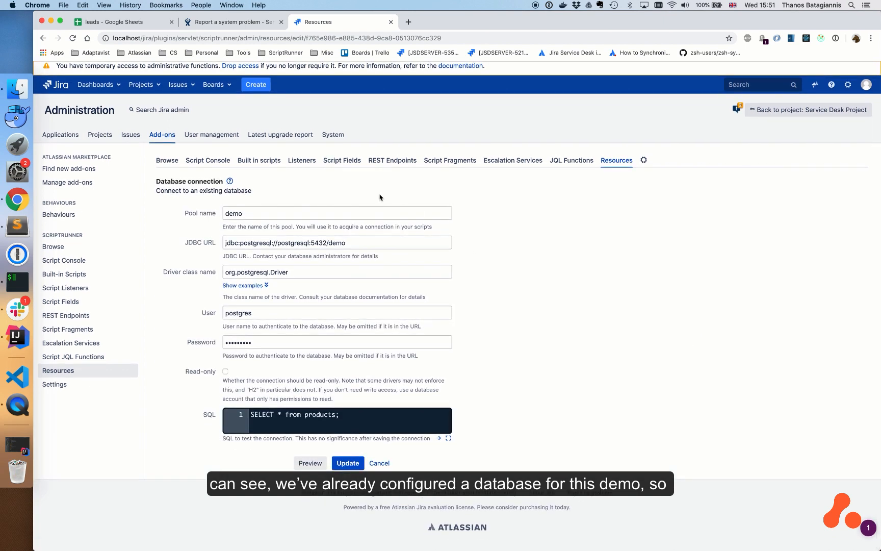
click(337, 213)
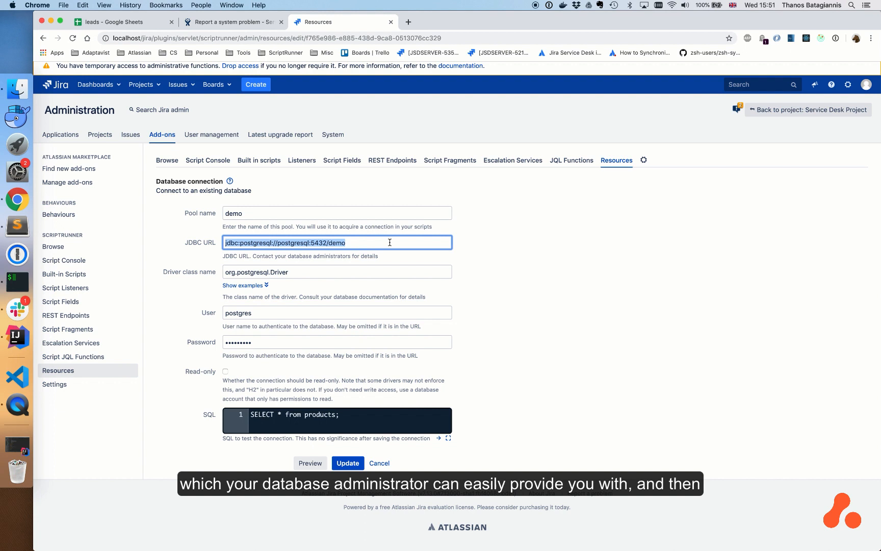
mouse_move(388, 269)
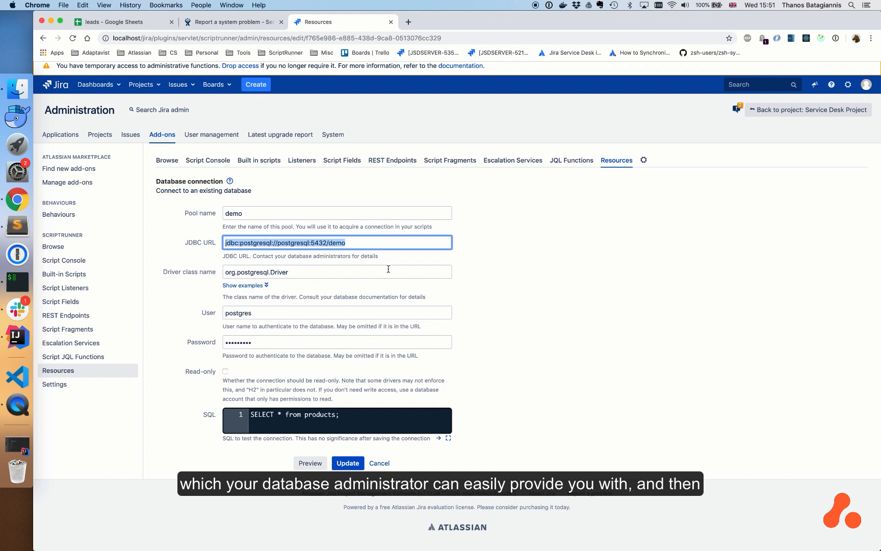
click(336, 272)
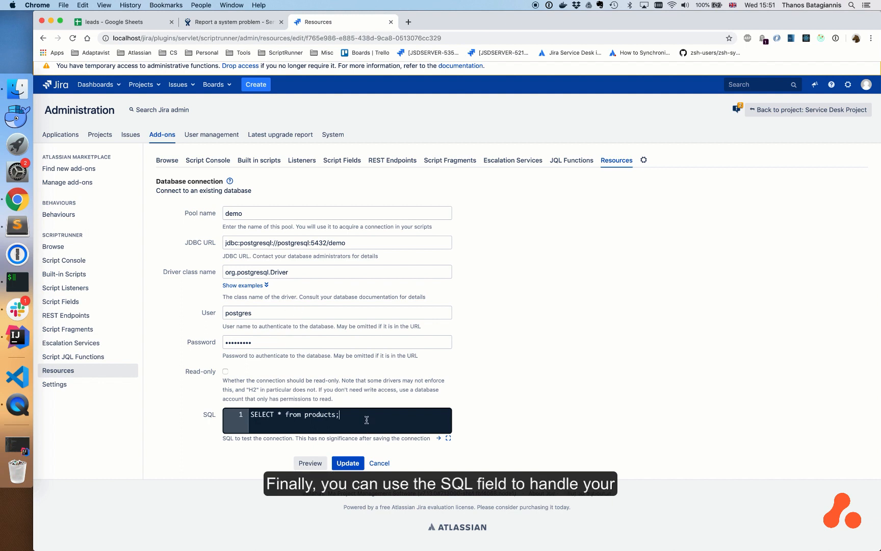
mouse_move(465, 424)
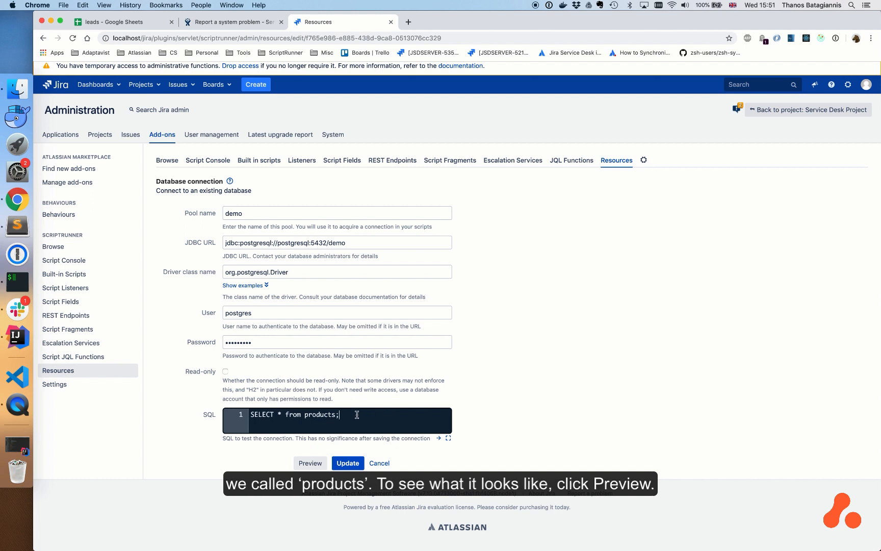
double_click(319, 415)
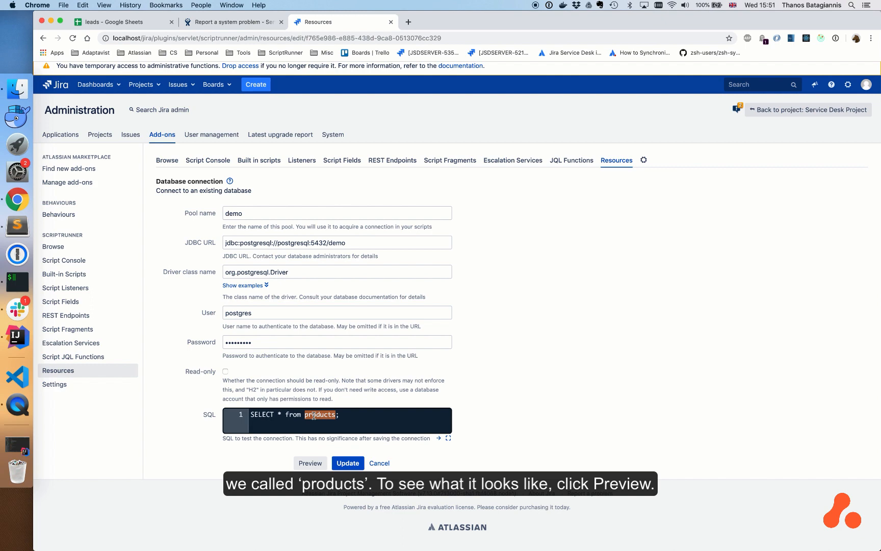
click(310, 463)
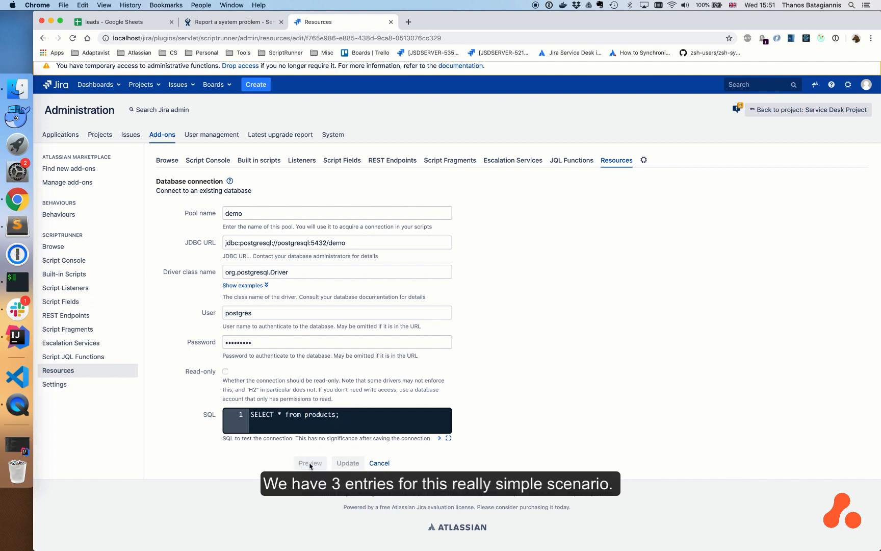
Preview the SELECT * from products query to list the three demo product rows.
click(310, 461)
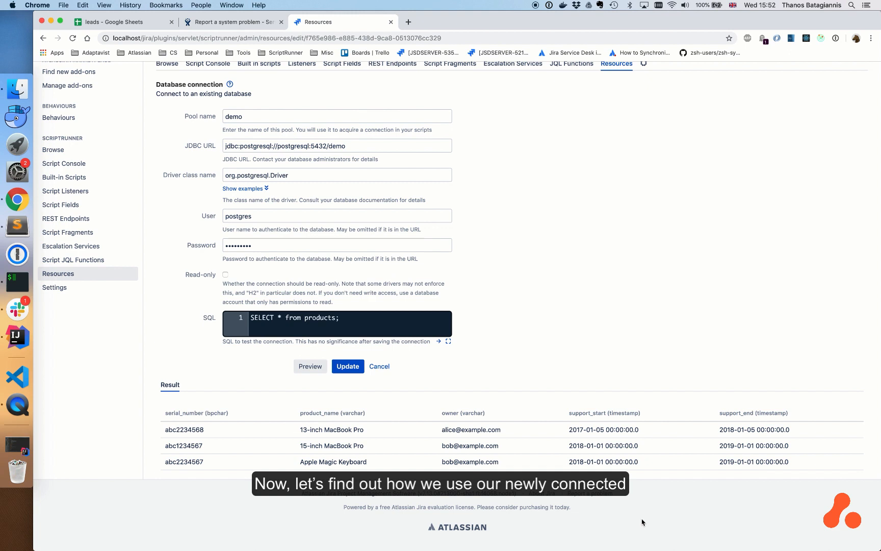
mouse_move(714, 474)
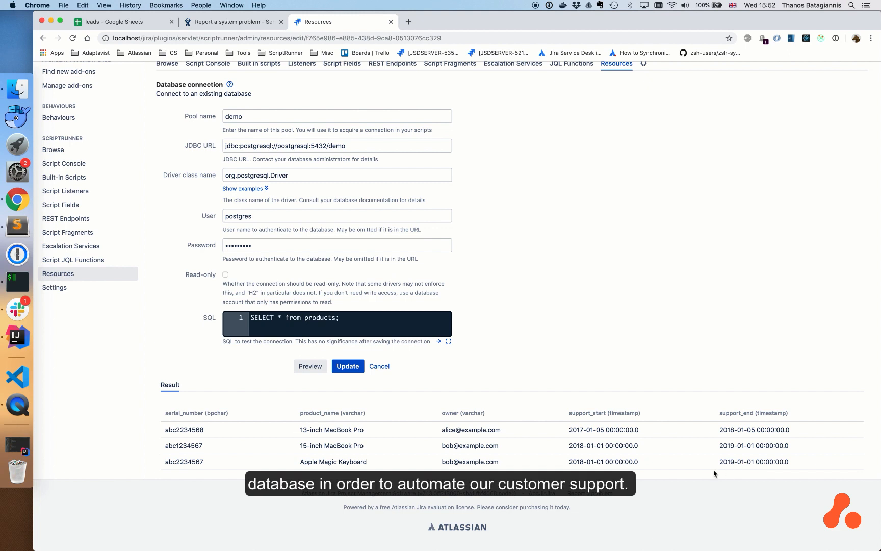
mouse_move(826, 429)
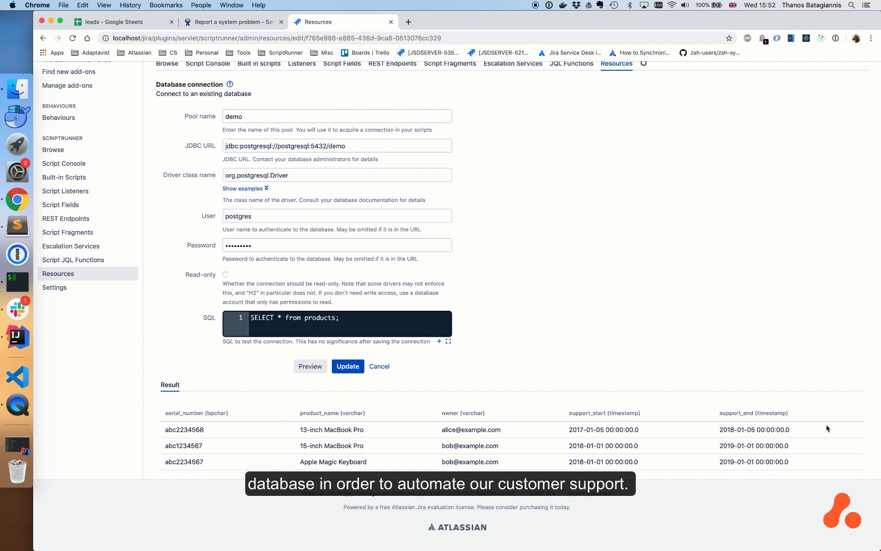
Enter the problem summary 'My device is not working'.
click(231, 22)
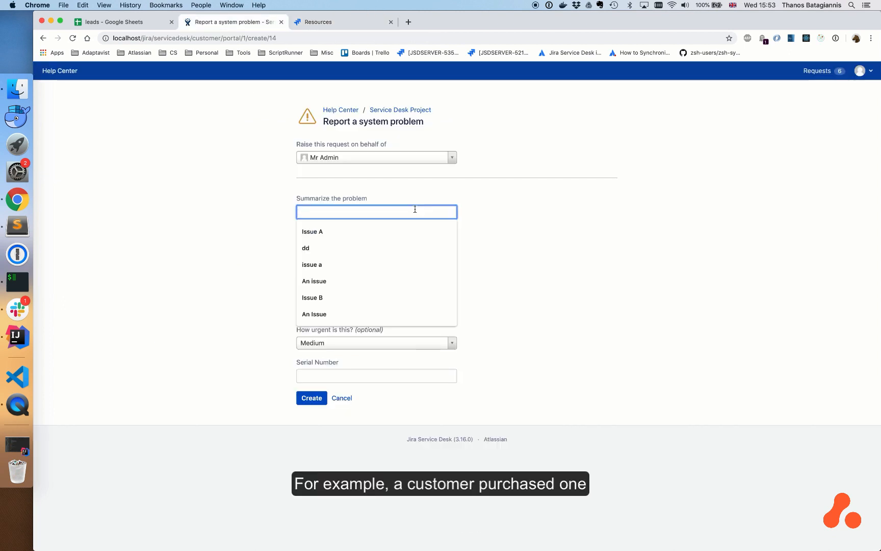
text(My device is not working)
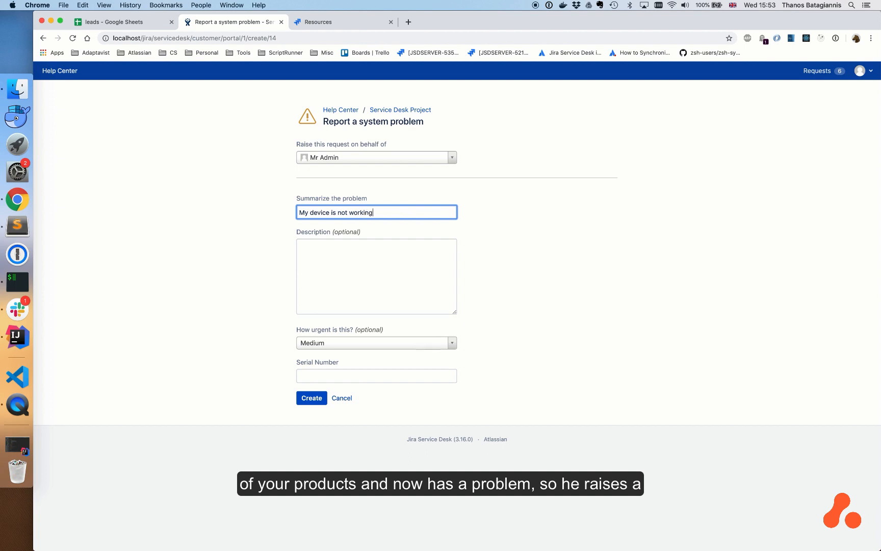
Enter serial 'unknown', replace it with abc2234568 after rejection, and create the request.
click(377, 375)
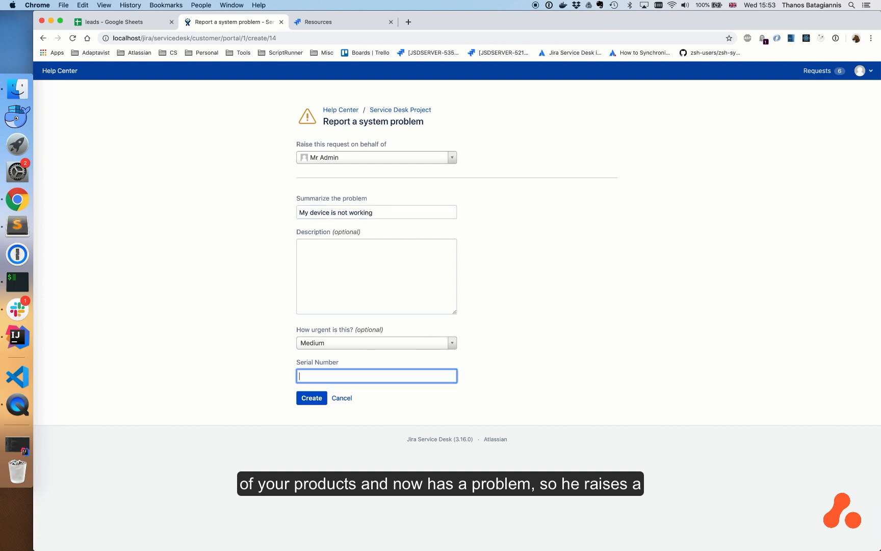
text(unkwo)
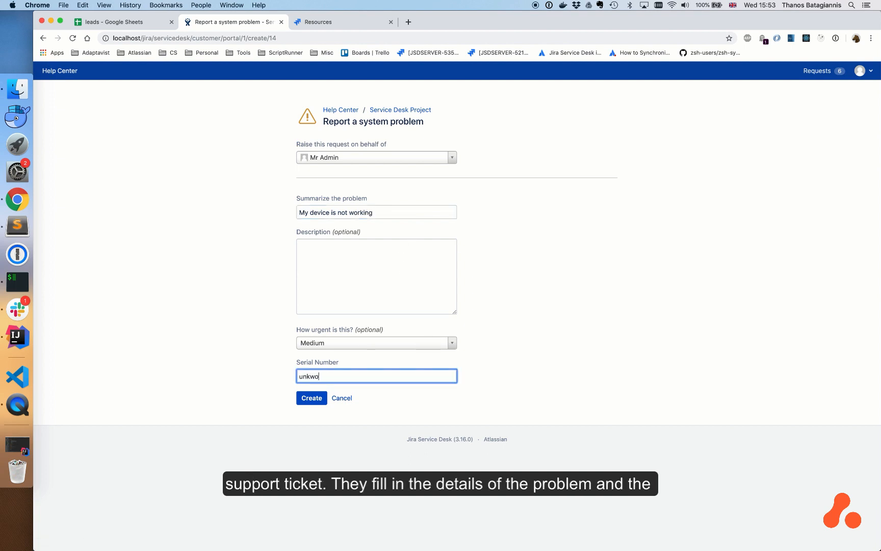
text(wn)
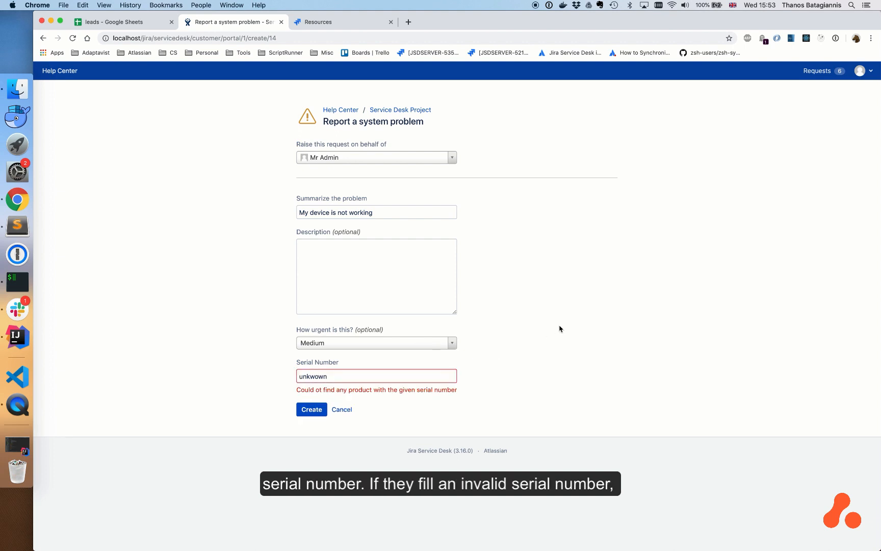
mouse_move(471, 393)
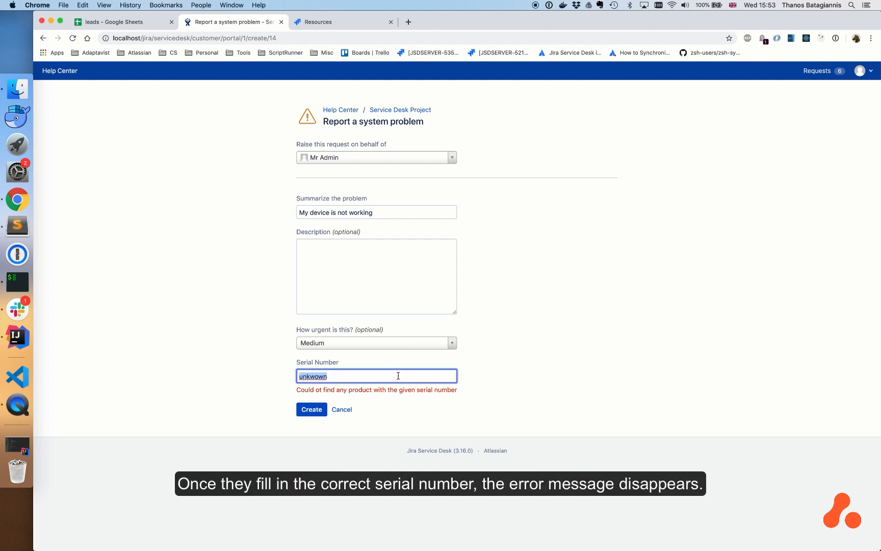
text(abc2234568)
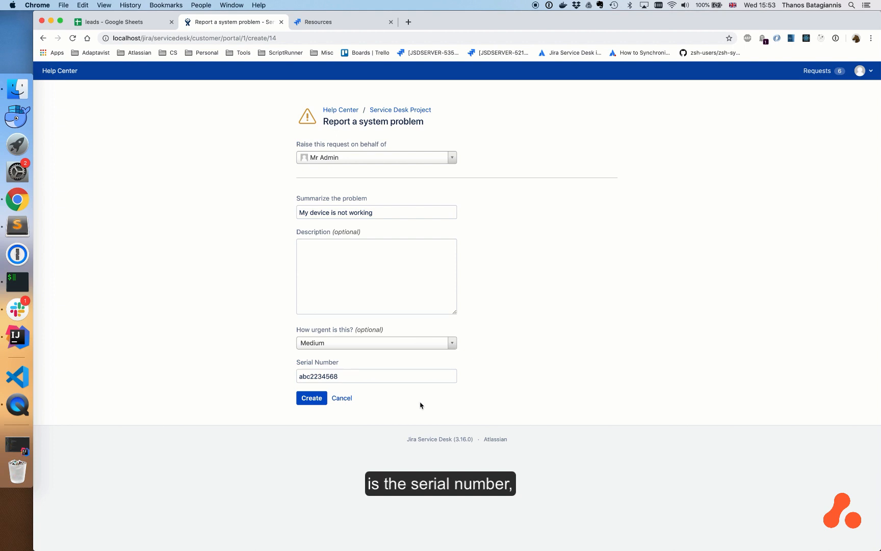
click(311, 398)
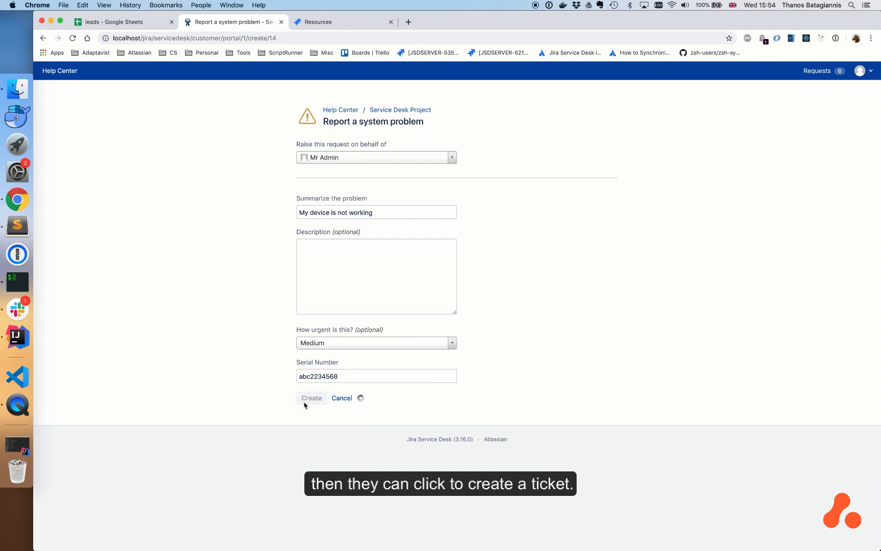
click(311, 398)
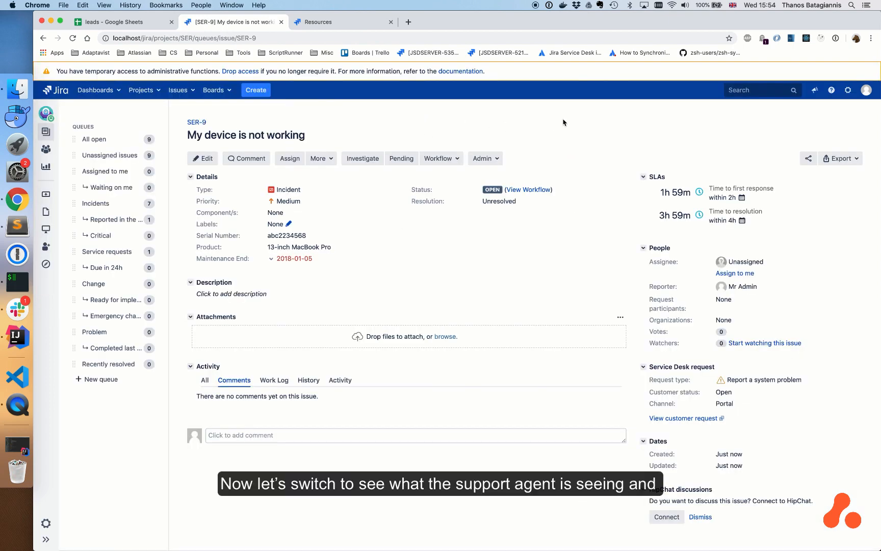
mouse_move(389, 254)
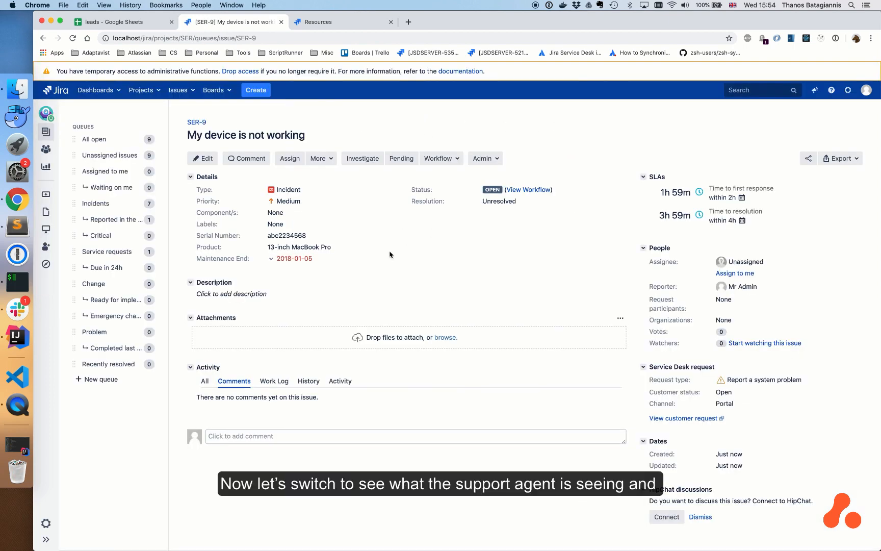
mouse_move(286, 236)
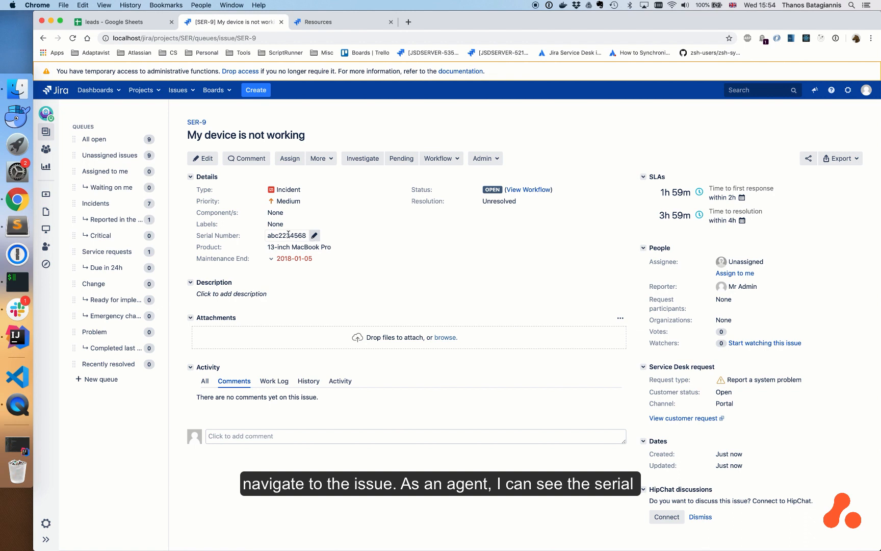
mouse_move(300, 247)
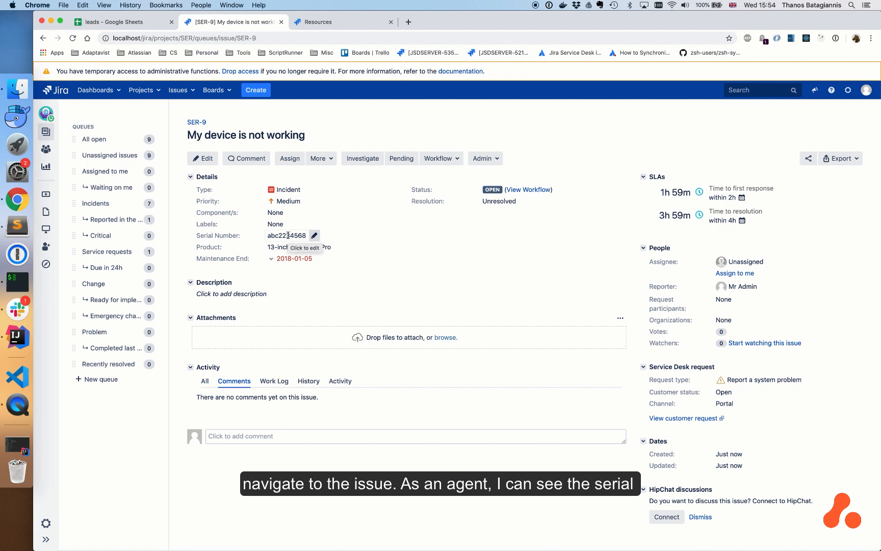
mouse_move(346, 270)
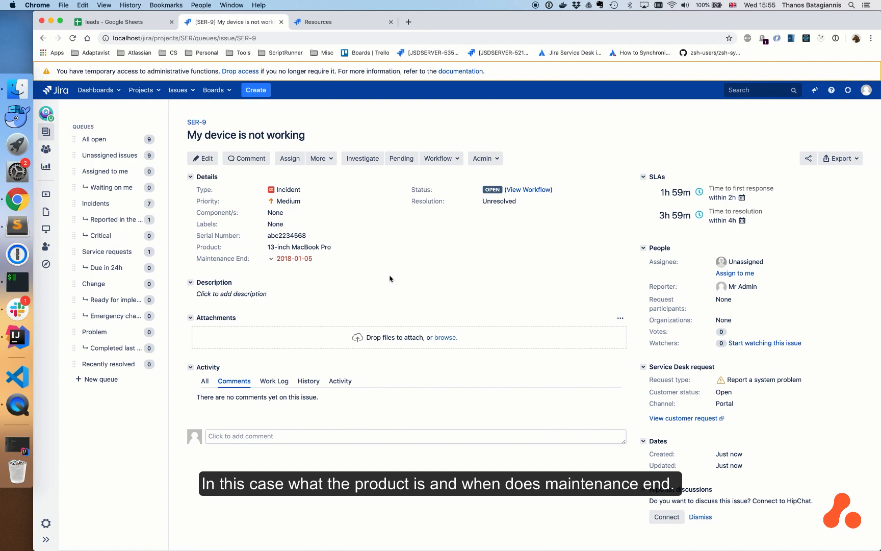
mouse_move(299, 247)
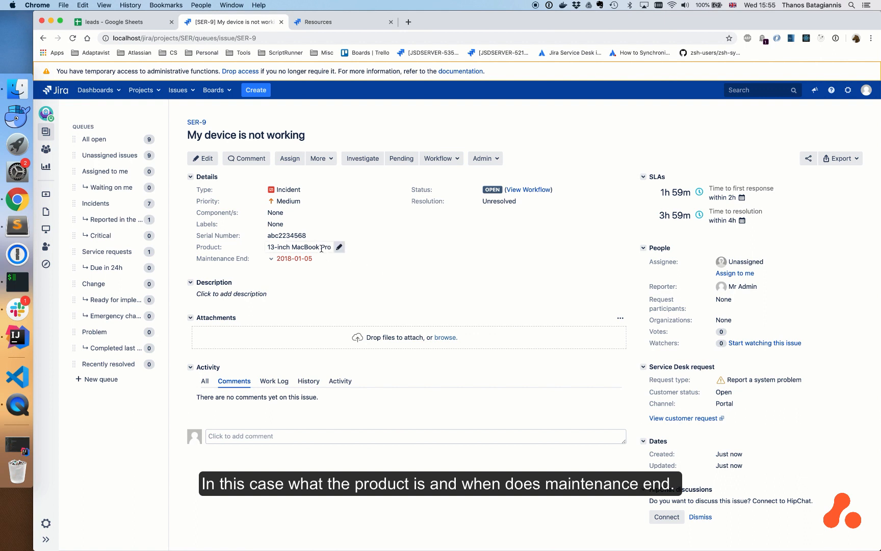
mouse_move(271, 262)
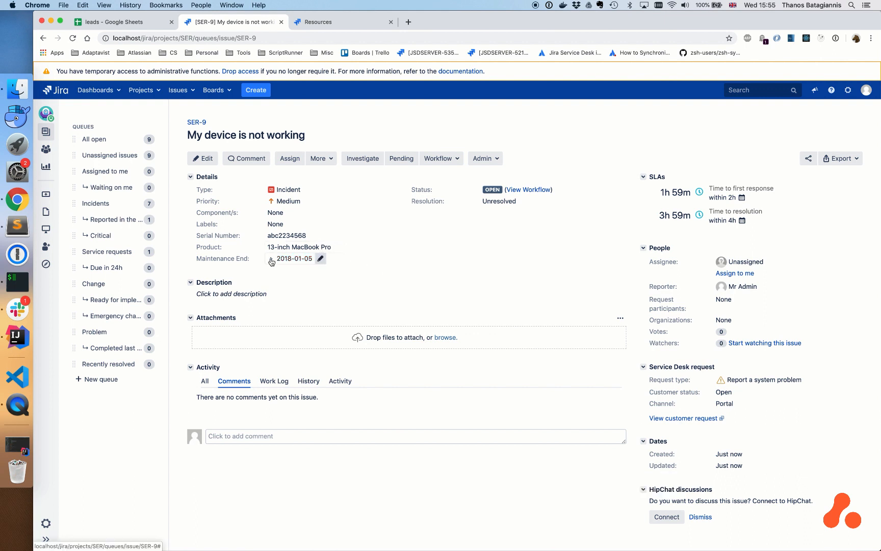
click(230, 294)
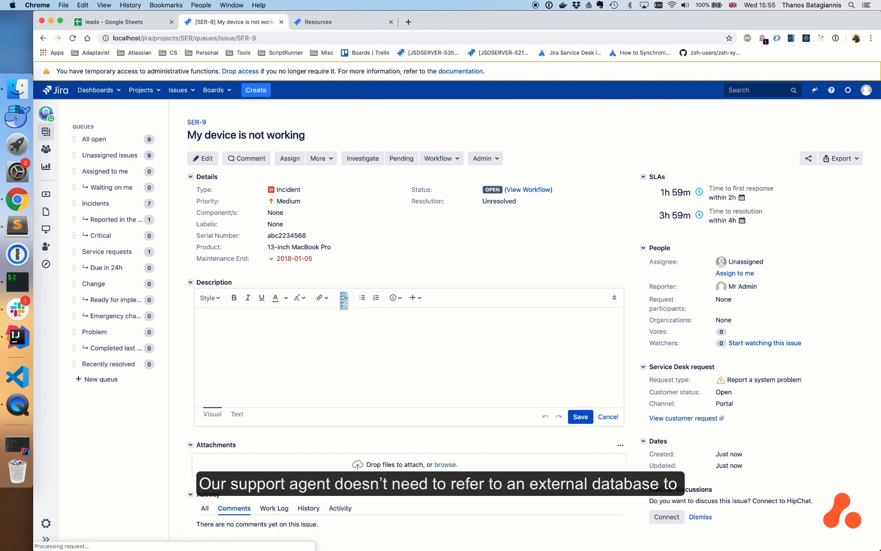
click(607, 416)
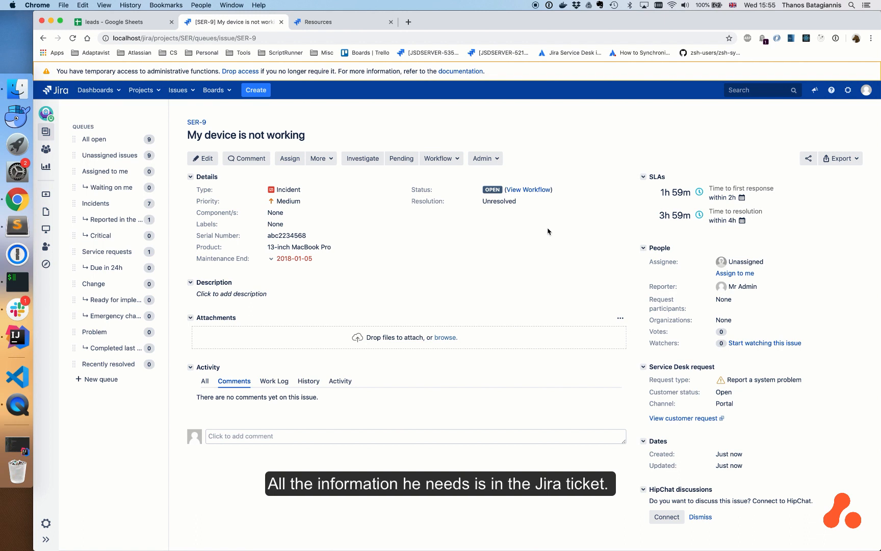
click(343, 21)
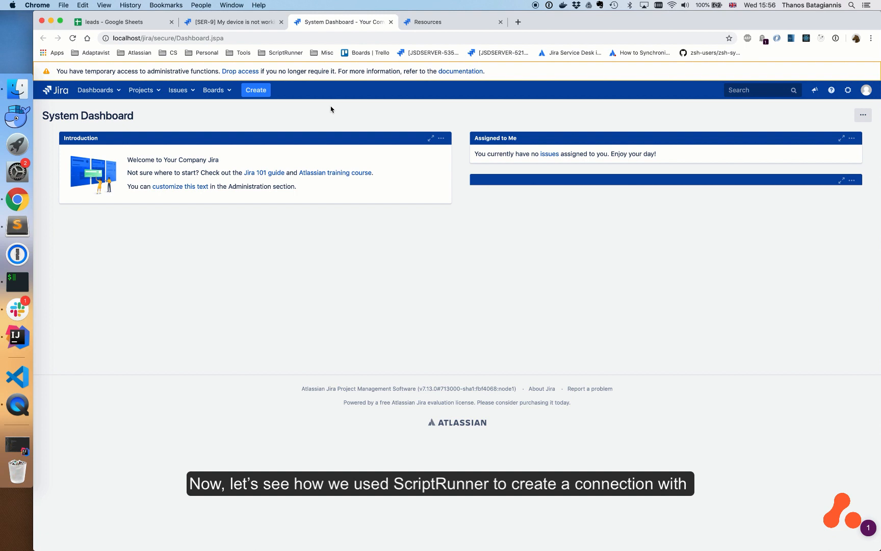
Search 'be' from the admin shortcut and go to the Behaviours administration page.
text(be)
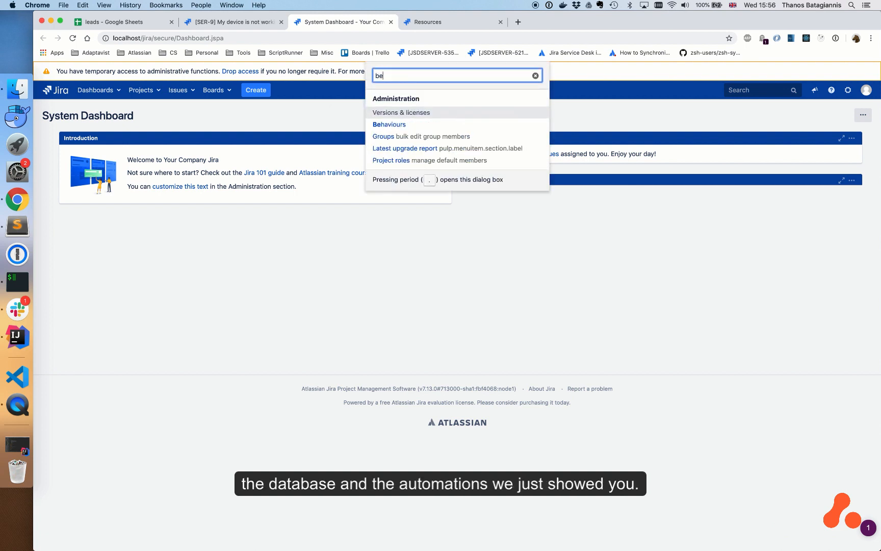
click(389, 124)
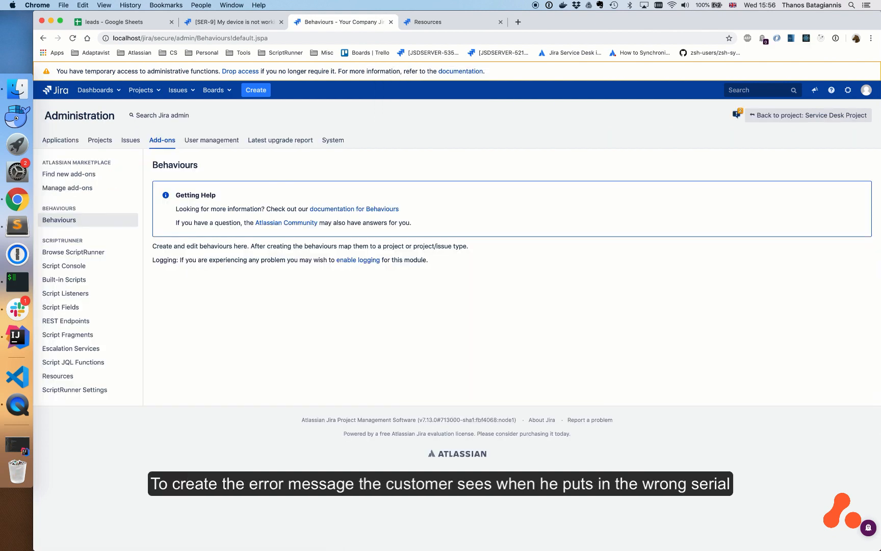
mouse_move(519, 158)
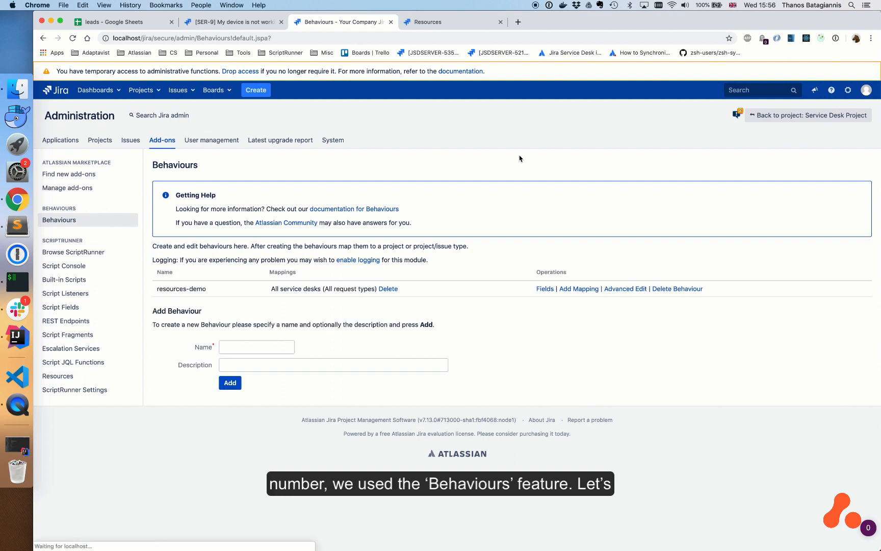
Open the Fields configuration of the resources-demo behaviour.
click(544, 288)
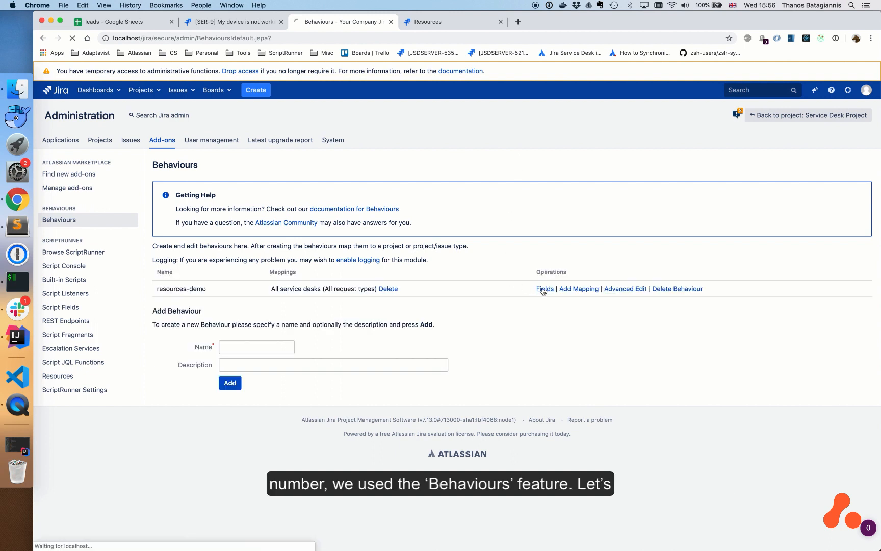
click(543, 288)
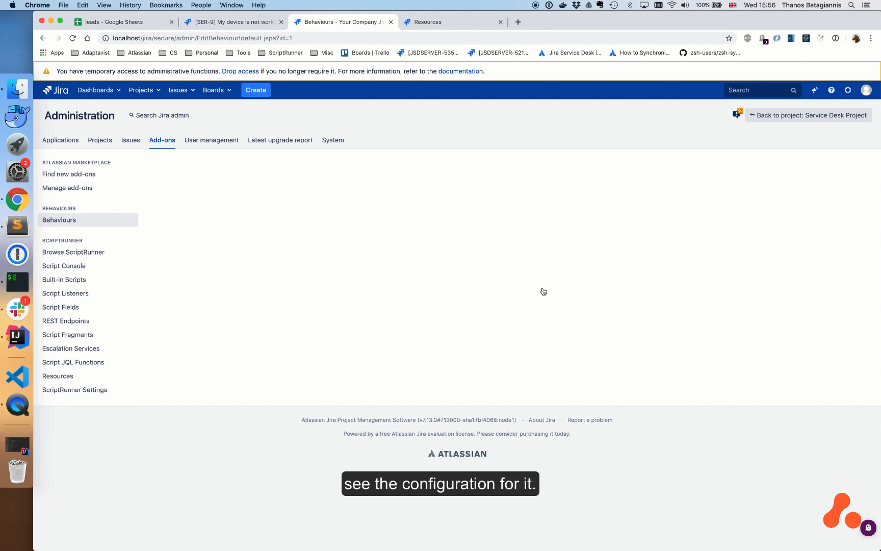
View the Serial Number field script full screen, then go to Script Listeners.
click(60, 219)
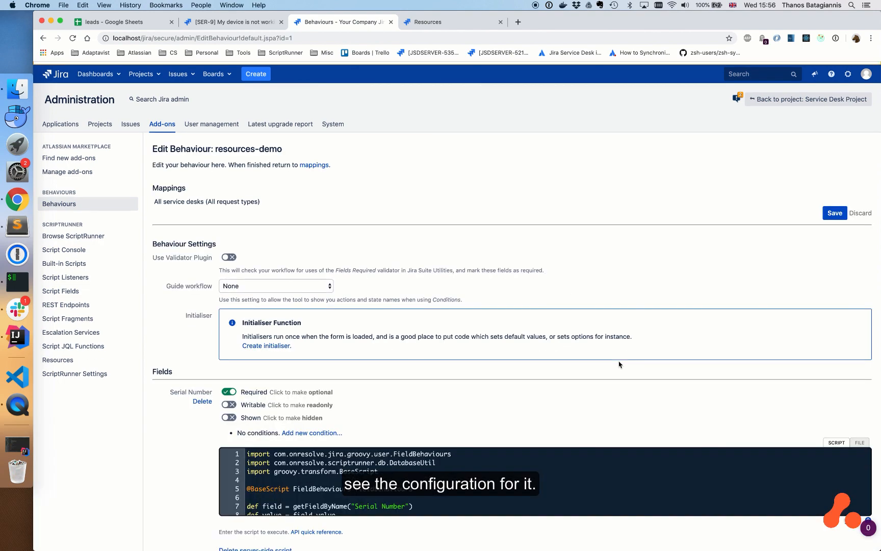
scroll(down, 3)
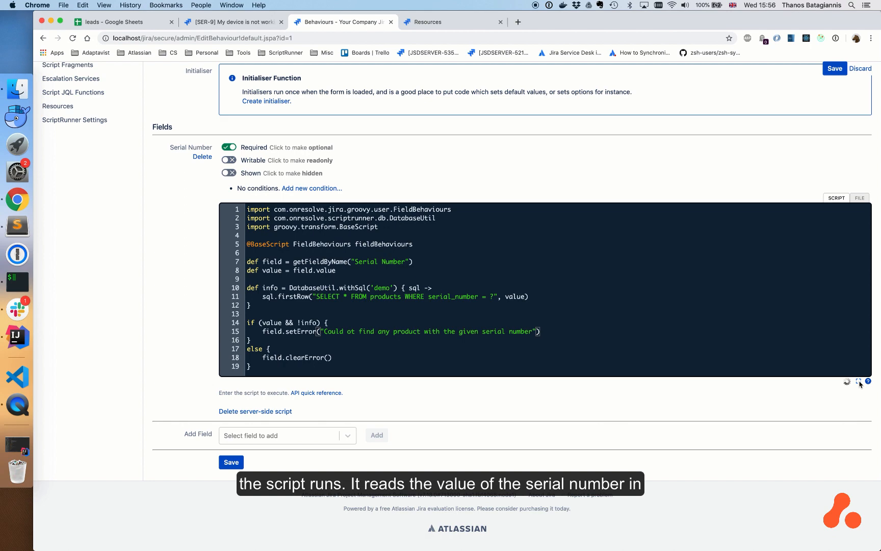
click(861, 382)
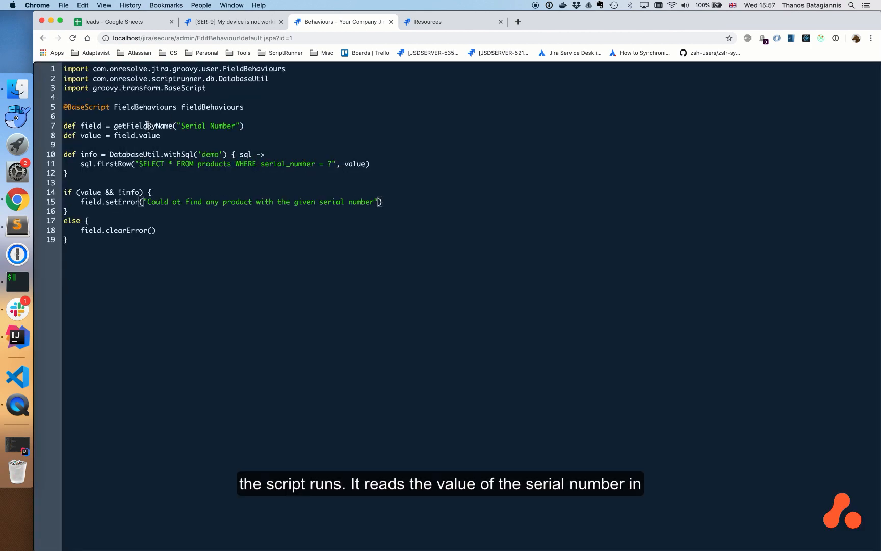
double_click(210, 155)
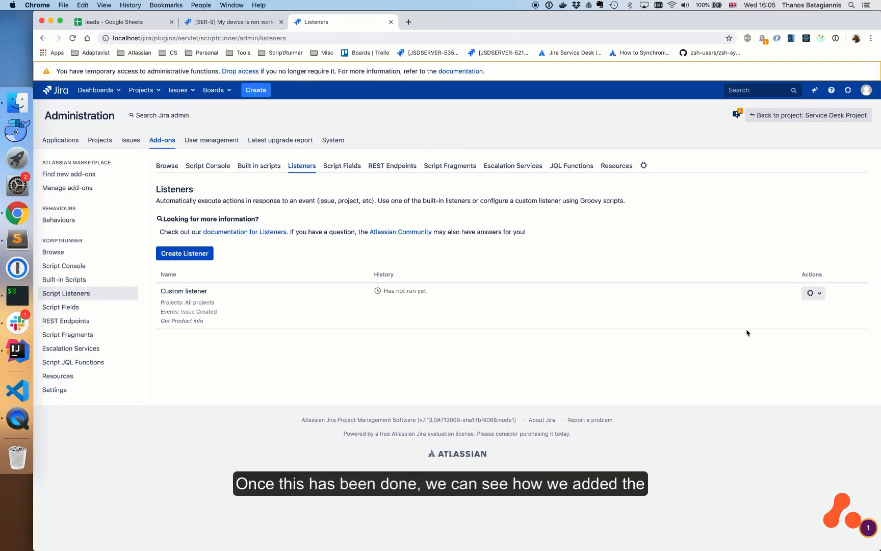
Edit the 'Get Product info' custom listener and scroll through its inline Groovy script.
click(184, 291)
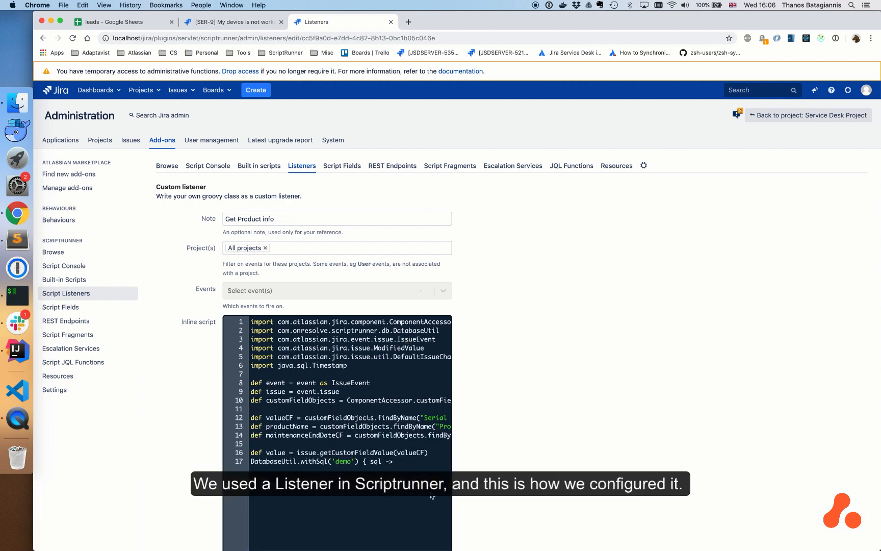
scroll(down, 3)
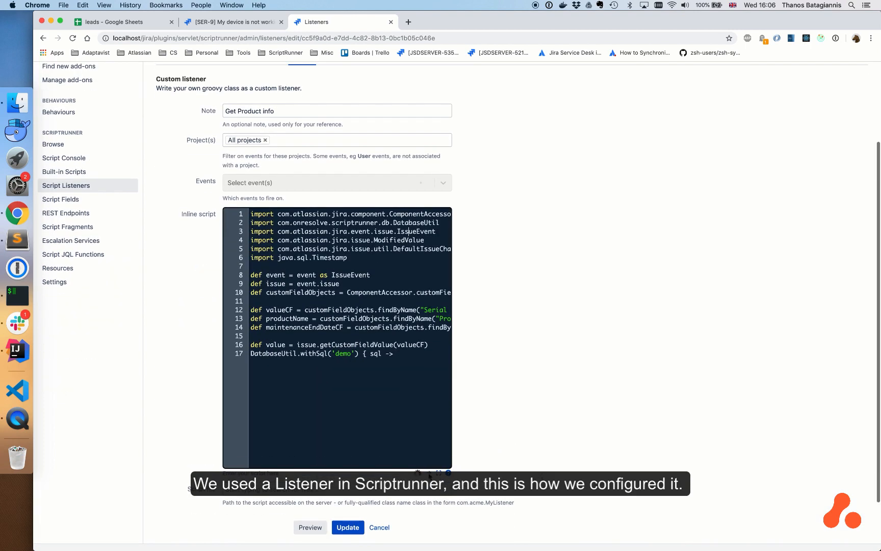